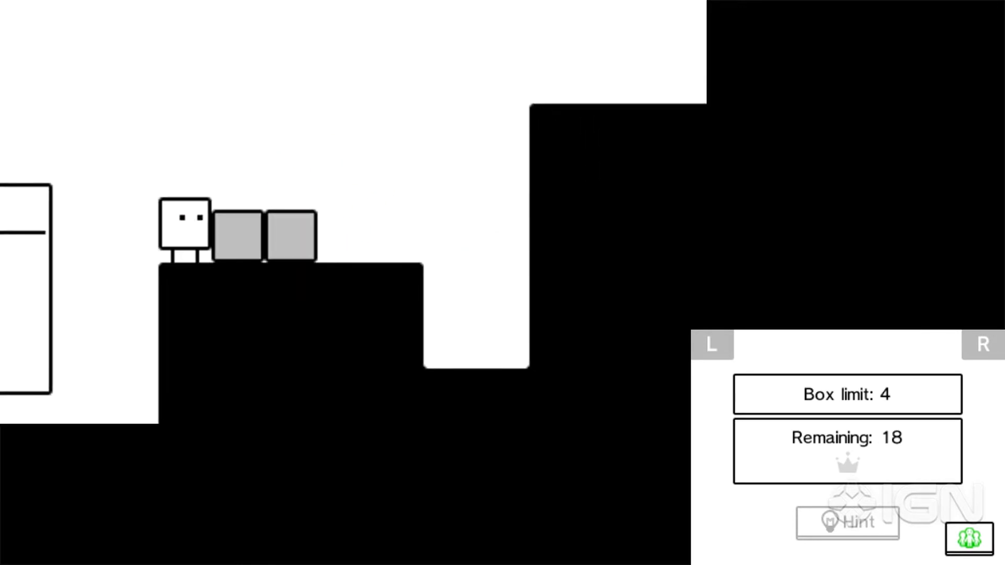
Finish the four-box-limit stage and grab the first crown of the five-box-limit stage
click(182, 233)
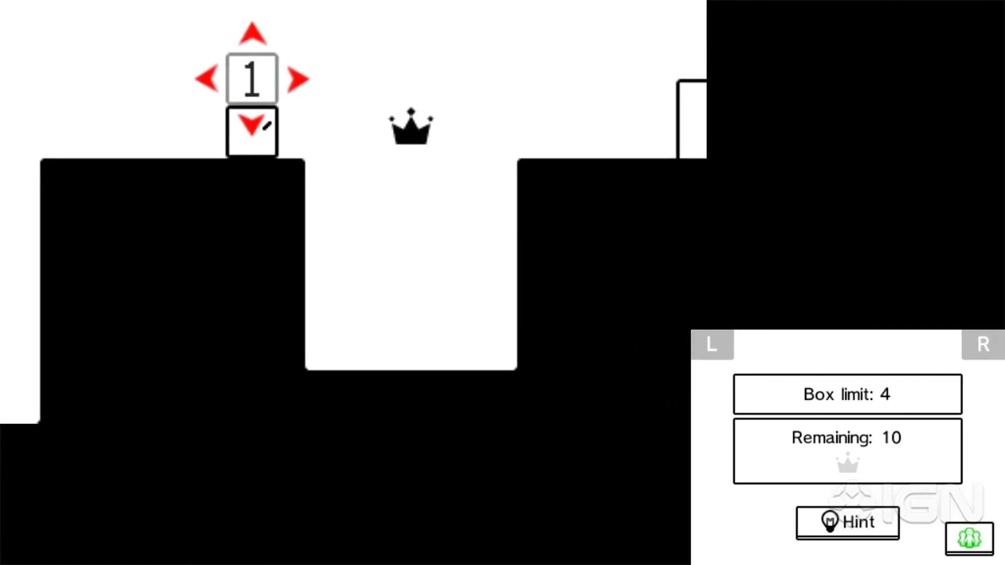
click(251, 28)
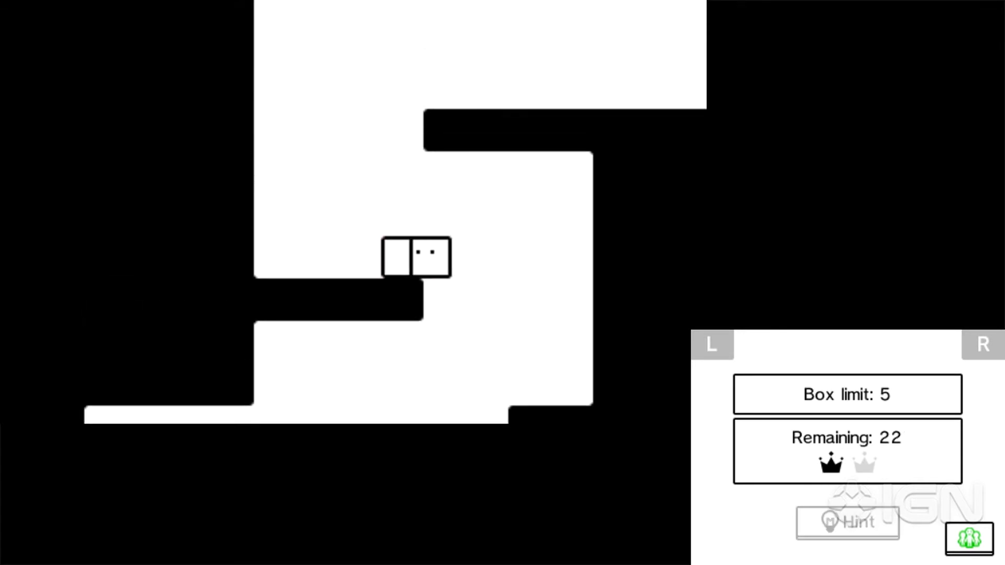
Solve World 4 Stage 2, collect its crown and exit to the results screen
click(417, 257)
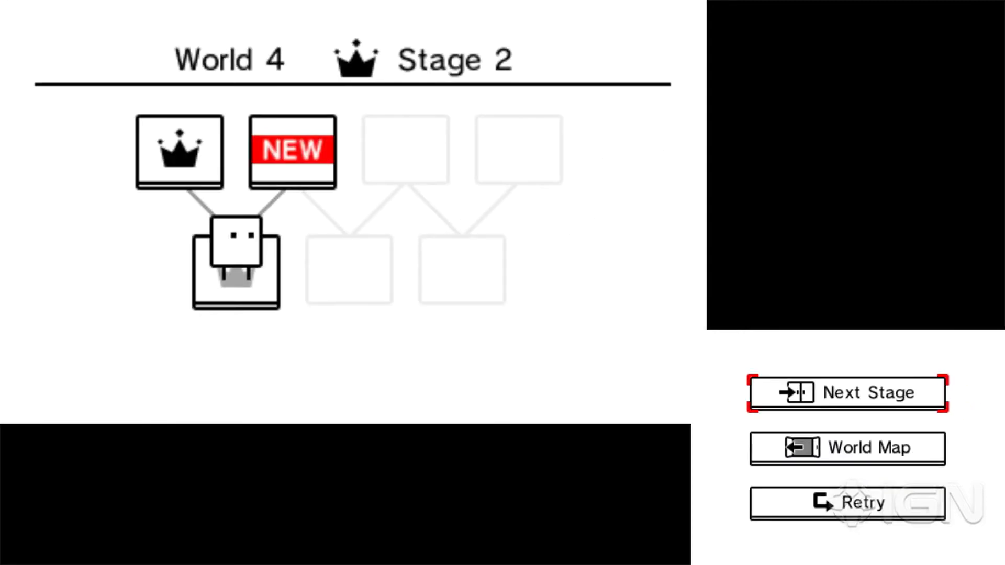
Choose Next Stage and clear World 4 Stage 3 with its crown
click(846, 393)
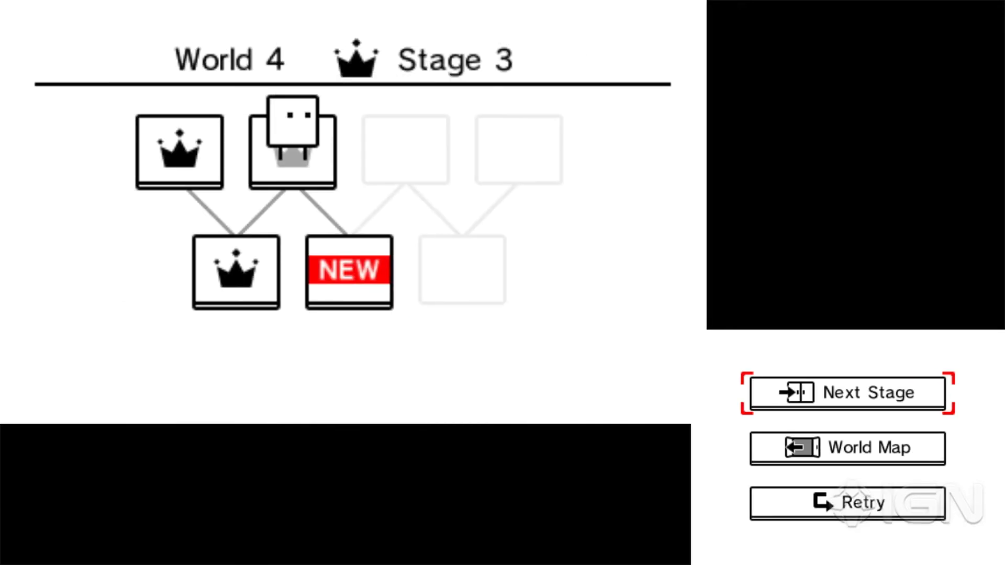
click(846, 393)
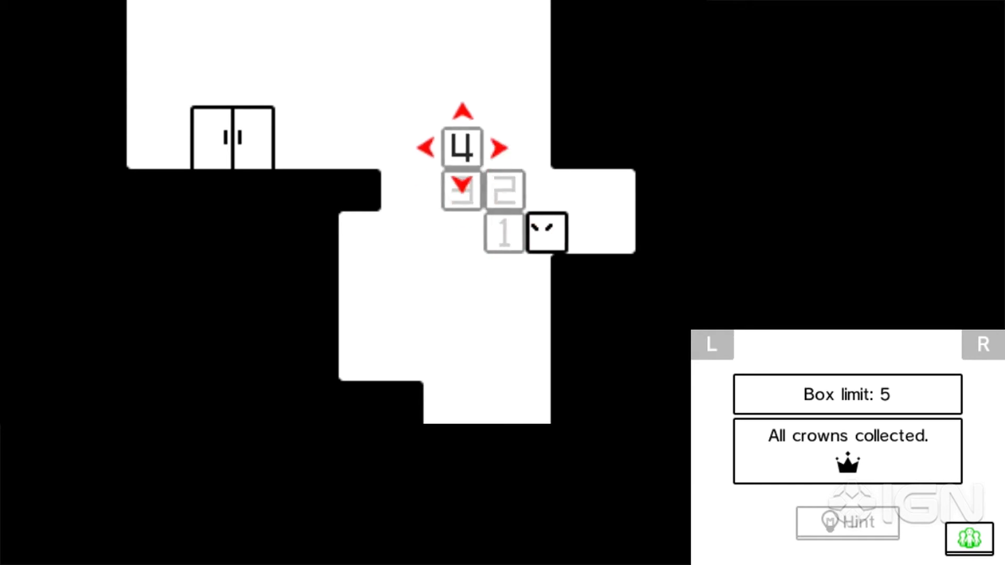
Clear World 4 Stage 5 with every crown and move to Stage 6 on the map
click(427, 147)
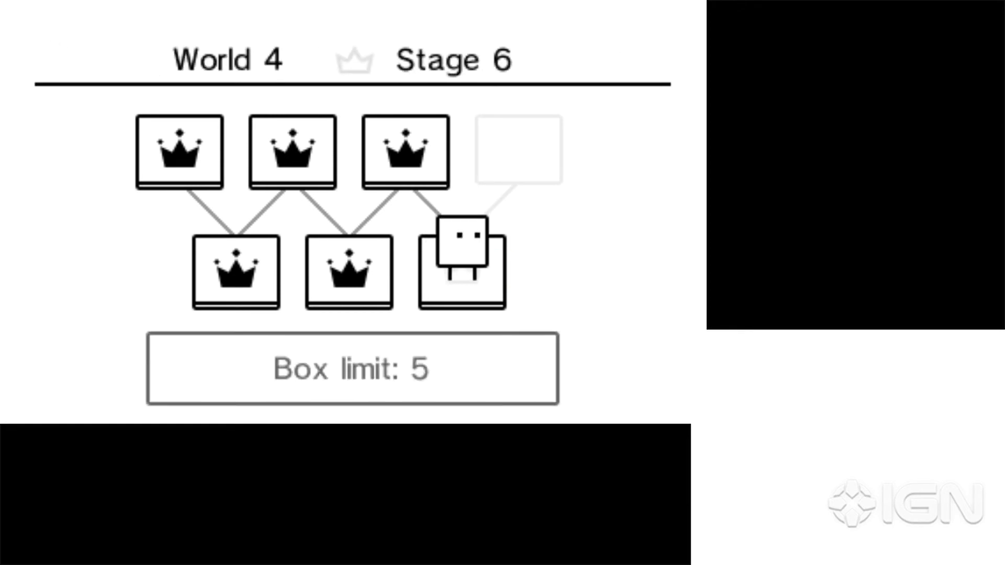
click(458, 266)
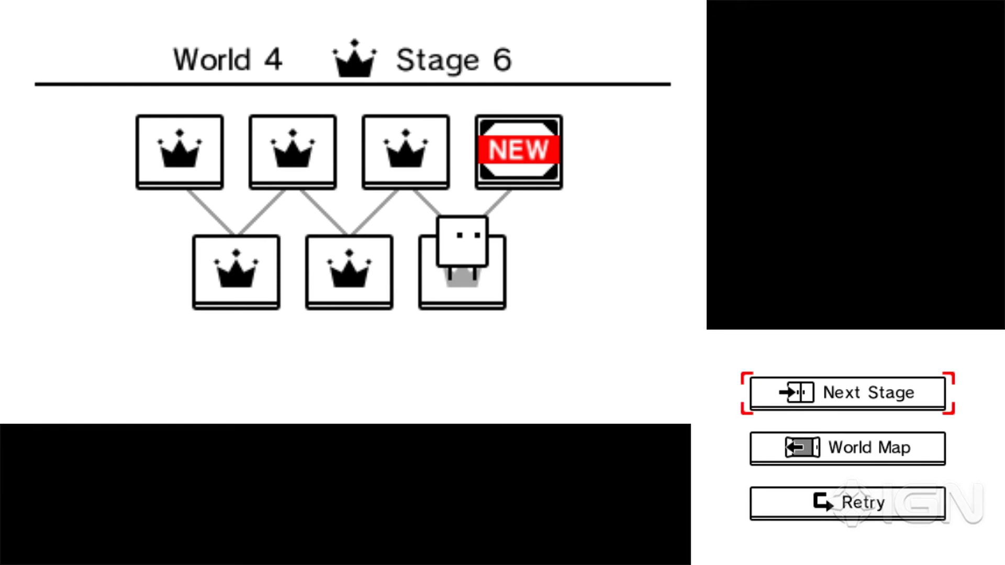
Choose Next Stage on the Stage 6 results to begin the newly unlocked stage
click(846, 392)
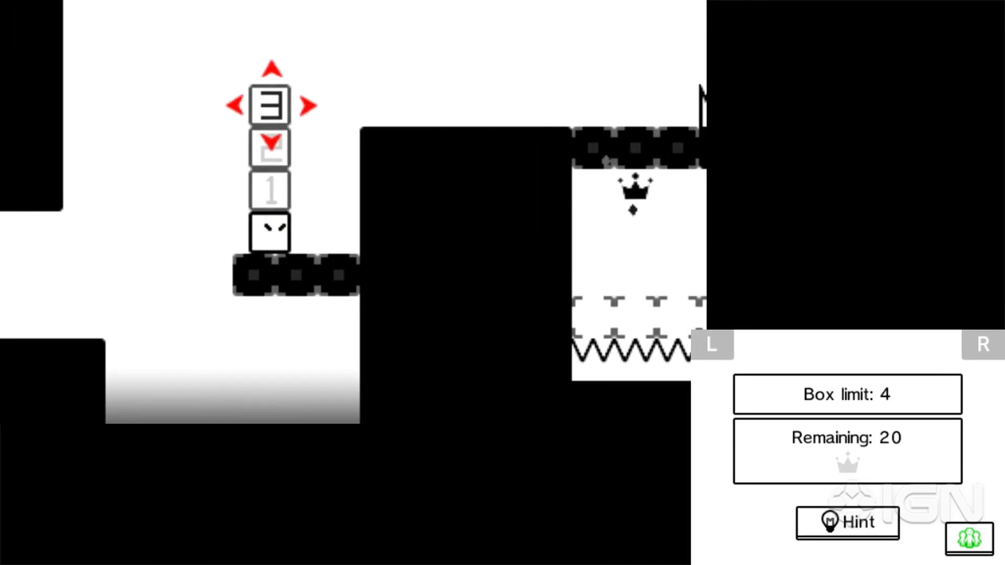
Leave the four-box-limit stage and bring up the shop's Tips & Tricks section
click(310, 106)
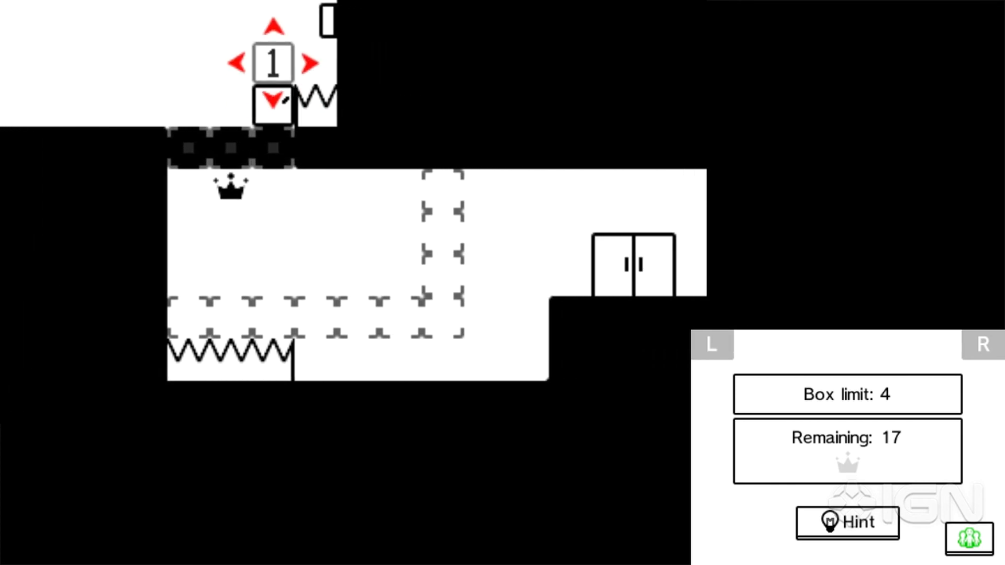
click(310, 63)
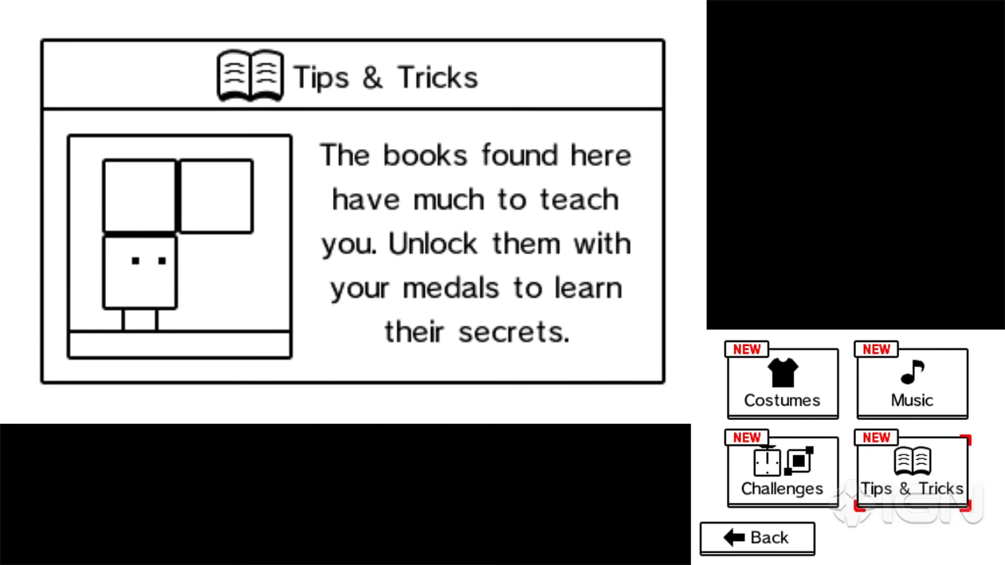
Preview the shop's Challenges category description
click(781, 469)
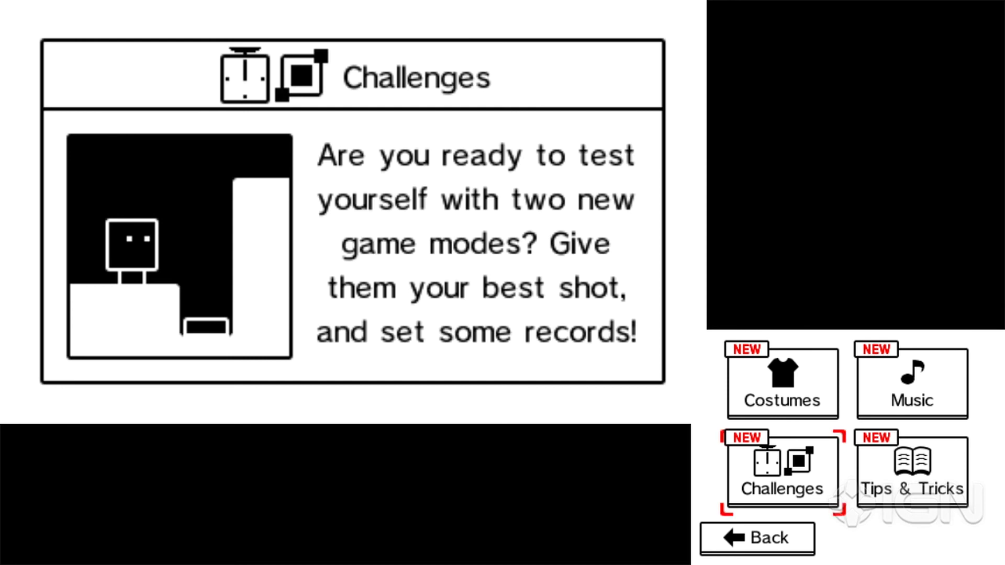
Read the Time Attack and Score Attack mode descriptions, then back out to Costumes
click(781, 469)
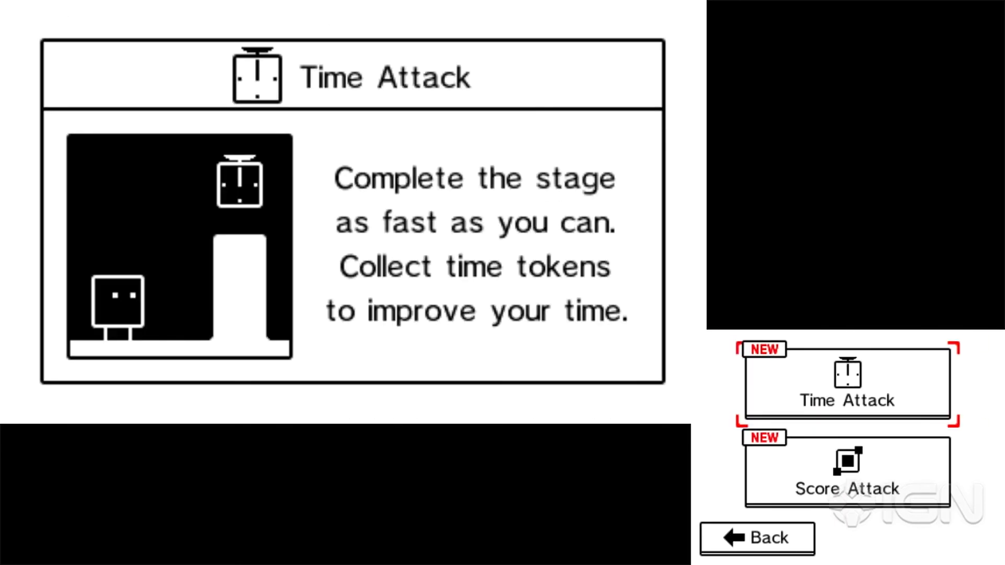
click(845, 470)
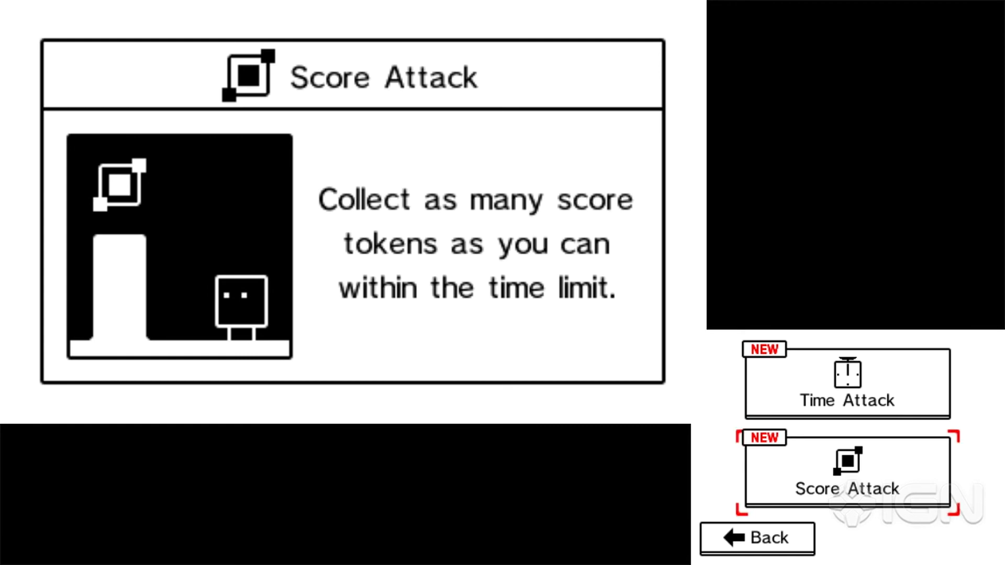
click(845, 380)
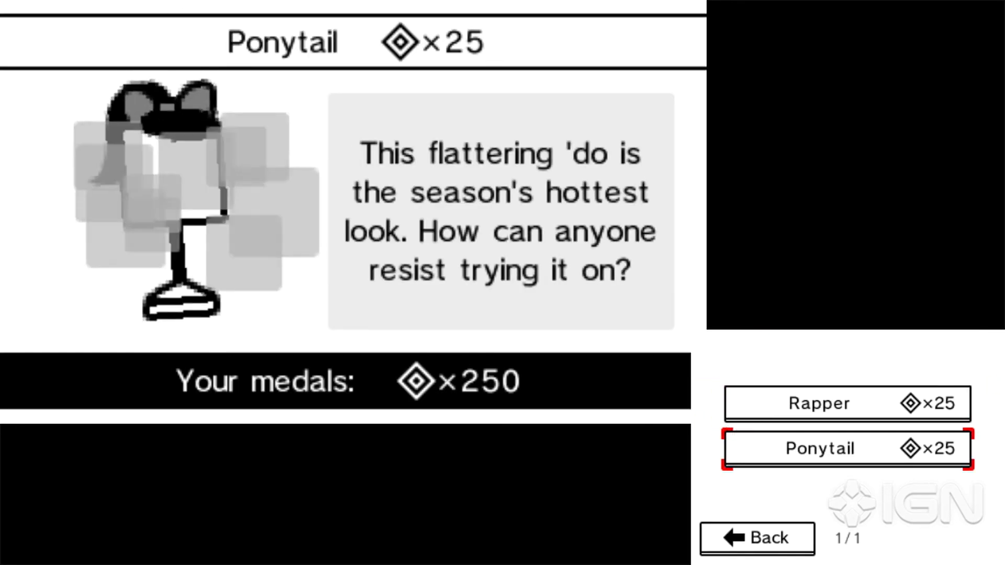
Buy the Rapper costume for 25 medals, leaving 225, then preview Ponytail
click(843, 403)
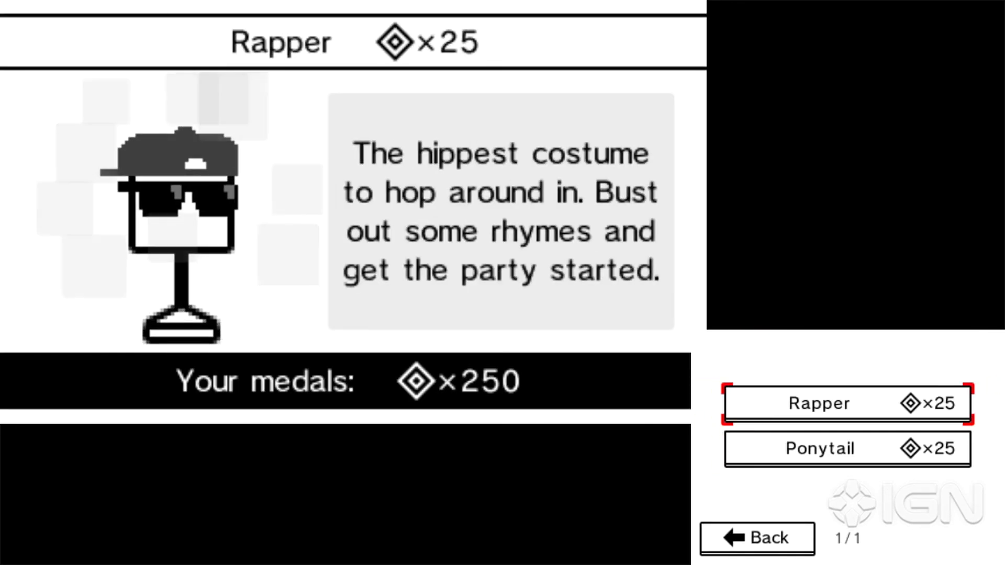
click(845, 402)
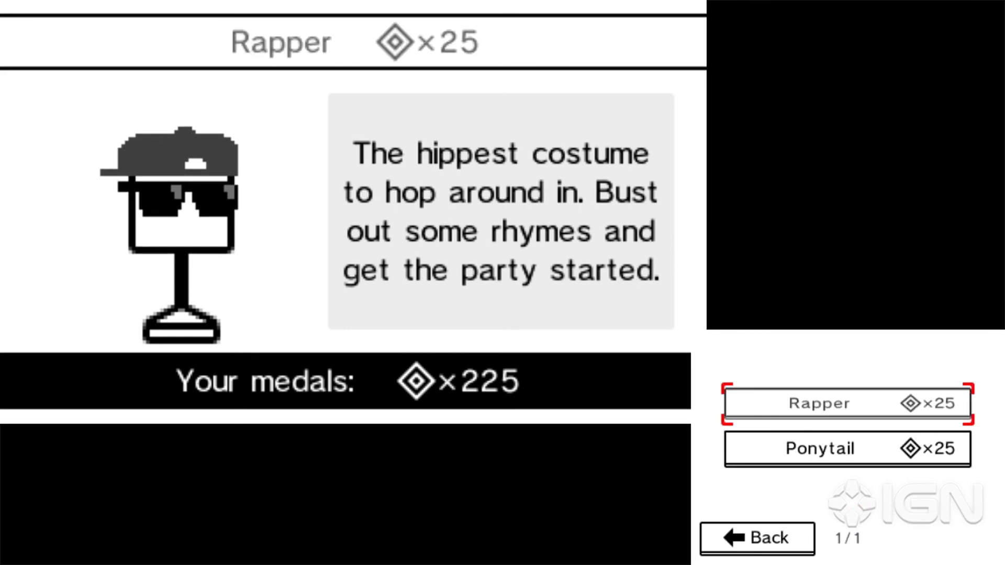
click(846, 448)
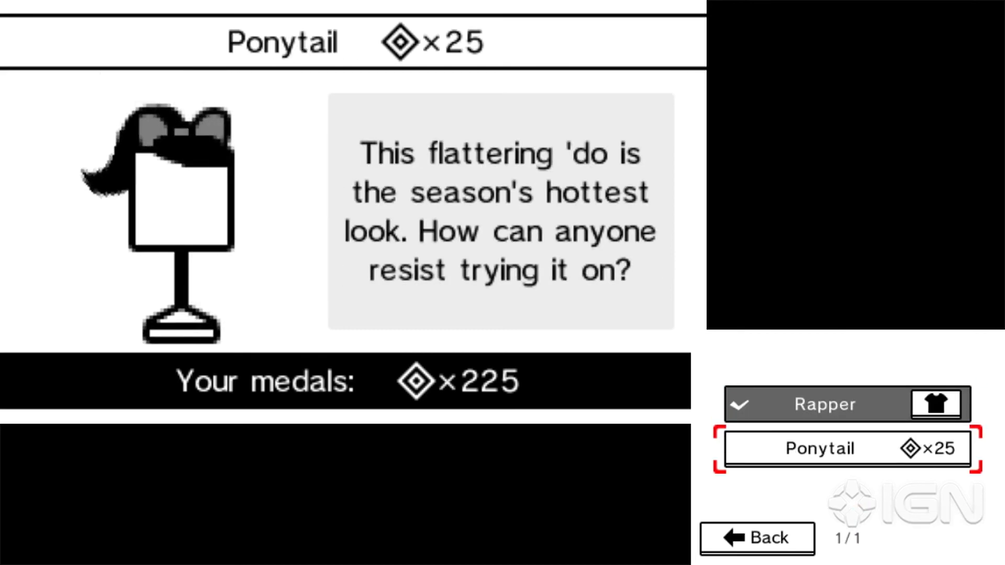